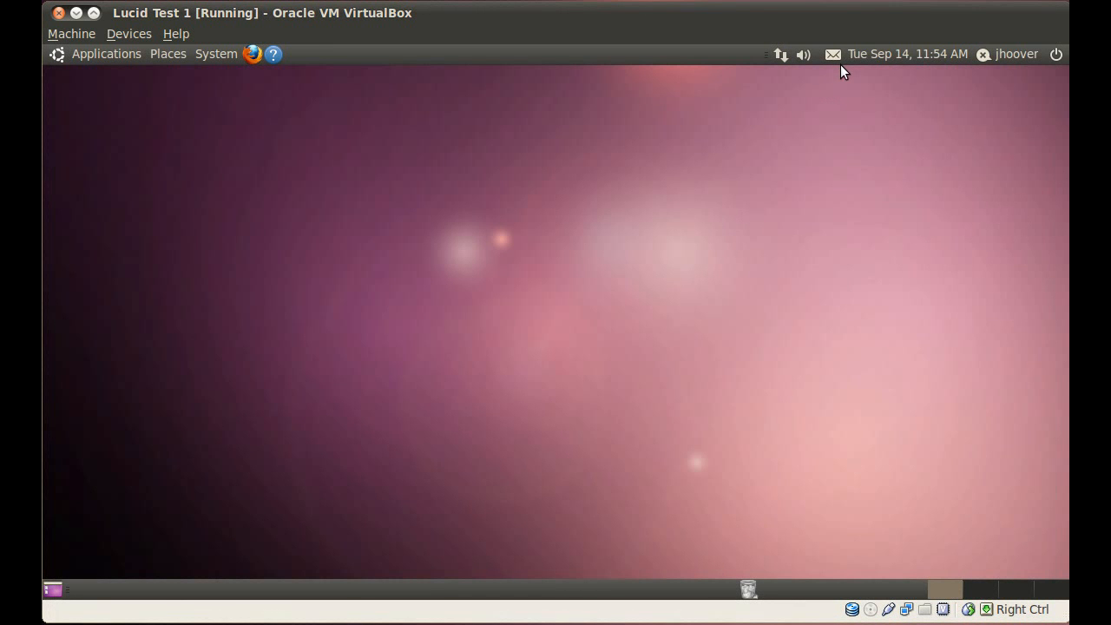
- Launch Ubuntu One Preferences from the System menu, showing Disconnected with unknown account details
{"action": "left_click", "coordinate": [1015, 54]}
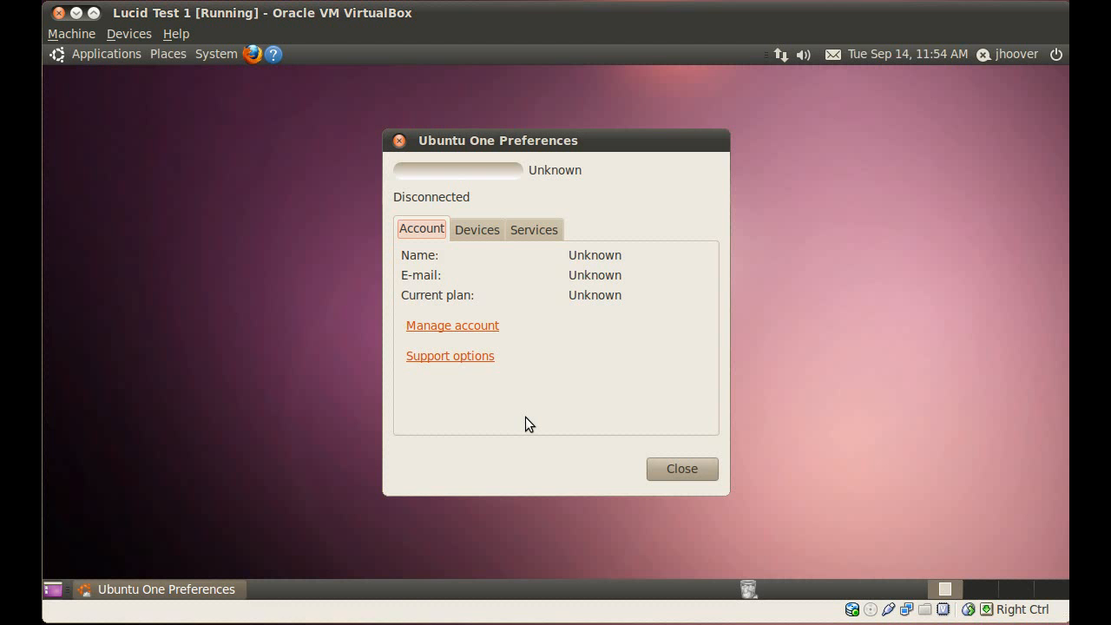
- Follow the Manage account link to reach the Ubuntu Single Sign On page in Firefox
{"action": "left_click", "coordinate": [451, 324]}
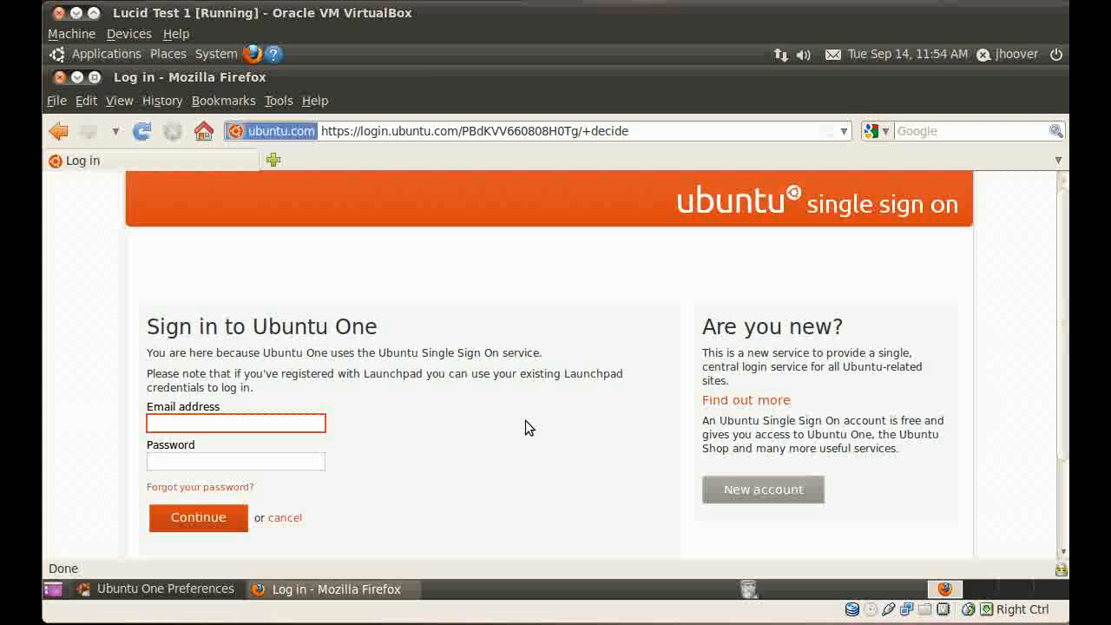
- Request a new account with the tester1 email and CAPTCHA words 'L plastr', reaching the Registration mail sent page
{"action": "left_click", "coordinate": [762, 489]}
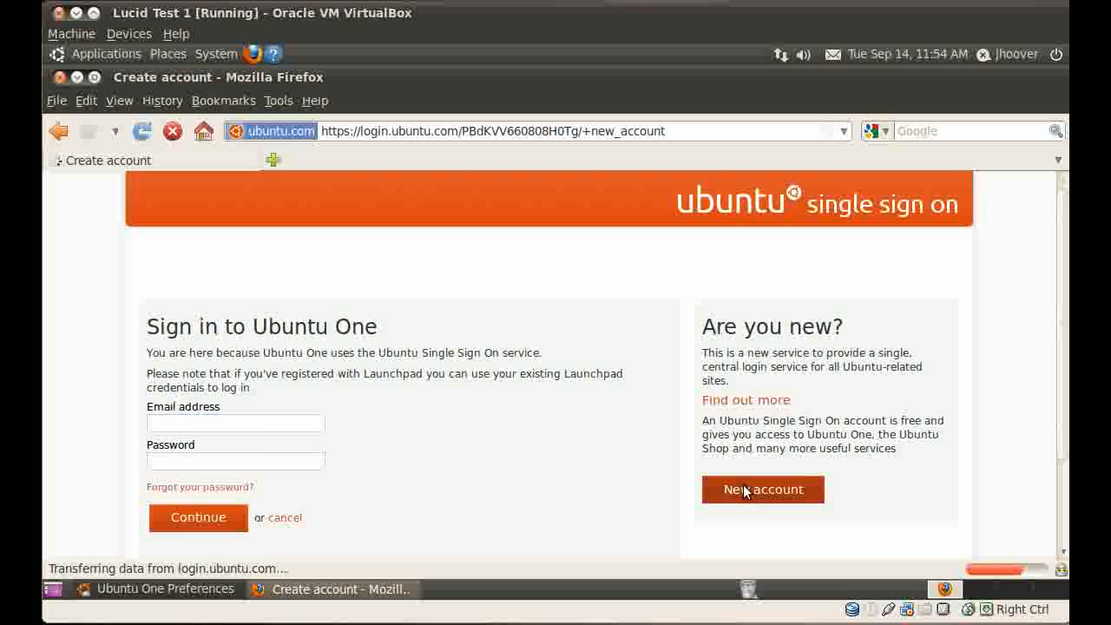
{"action": "left_click", "coordinate": [762, 490]}
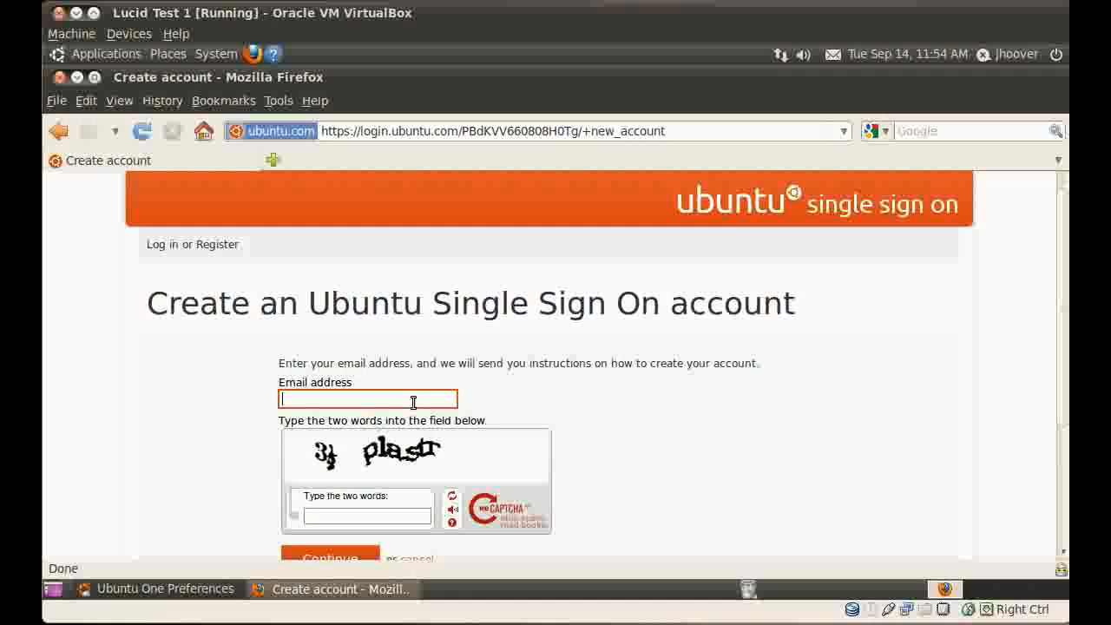
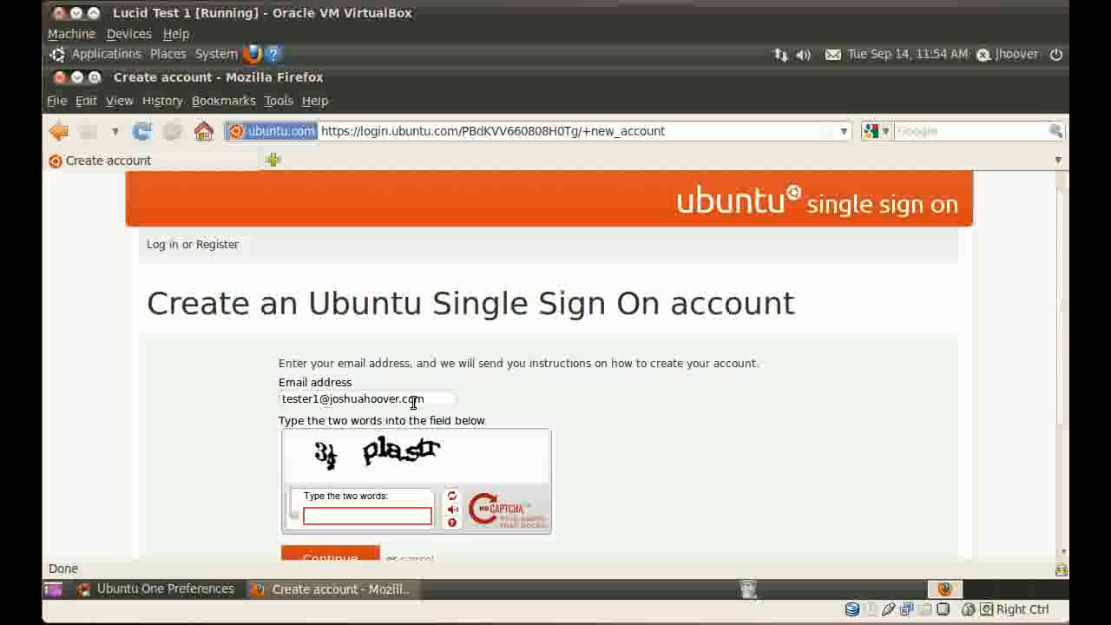
{"action": "type", "text": "3"}
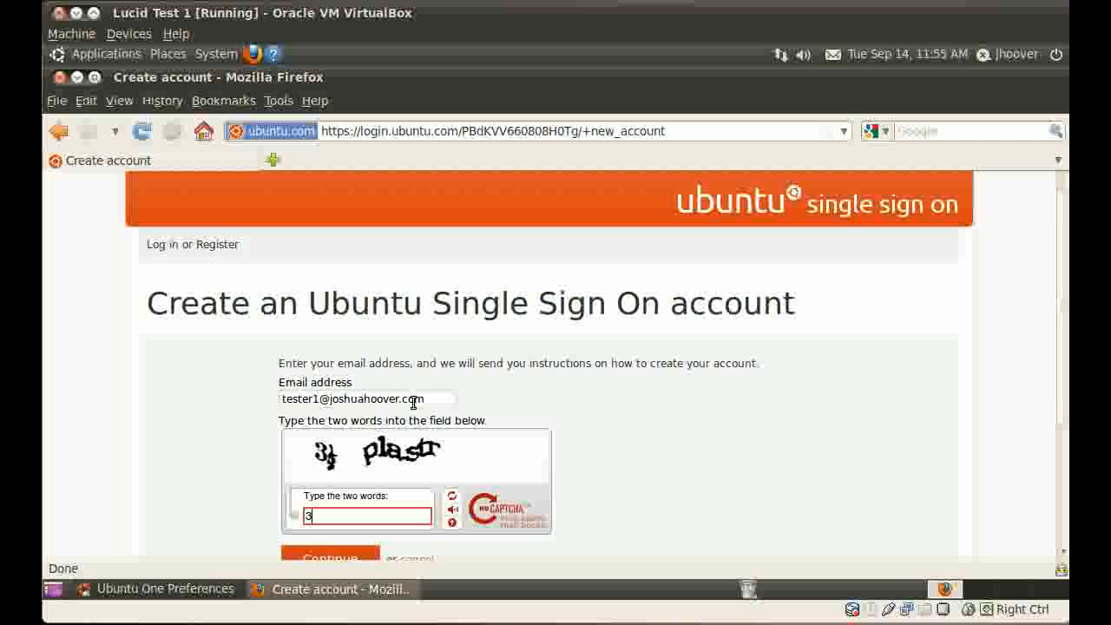
{"action": "type", "text": "L plastr"}
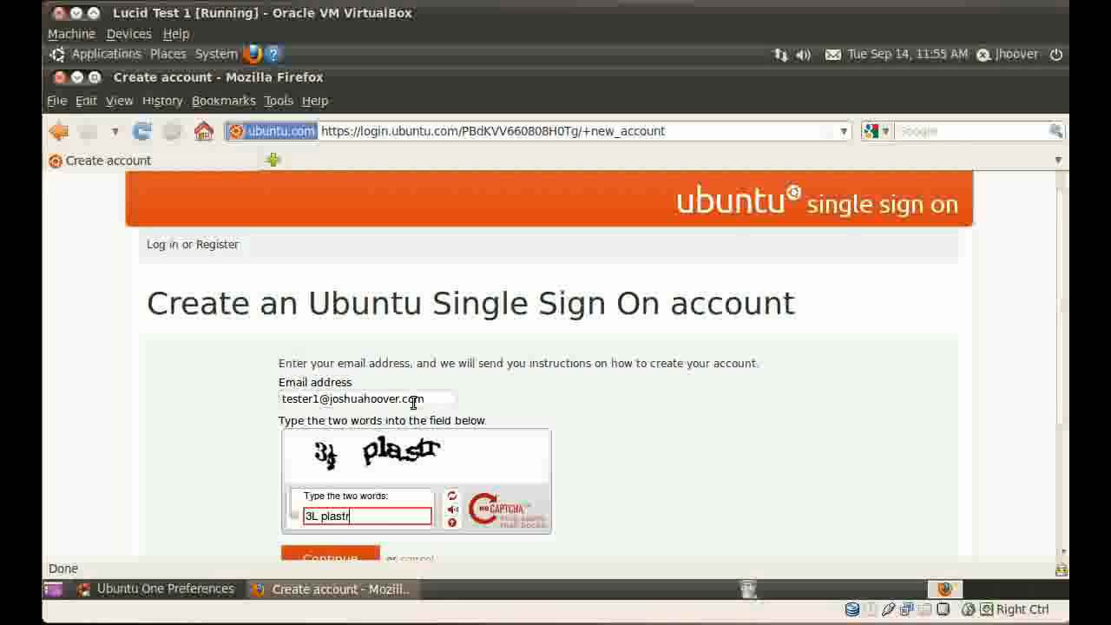
{"action": "left_click", "coordinate": [330, 555]}
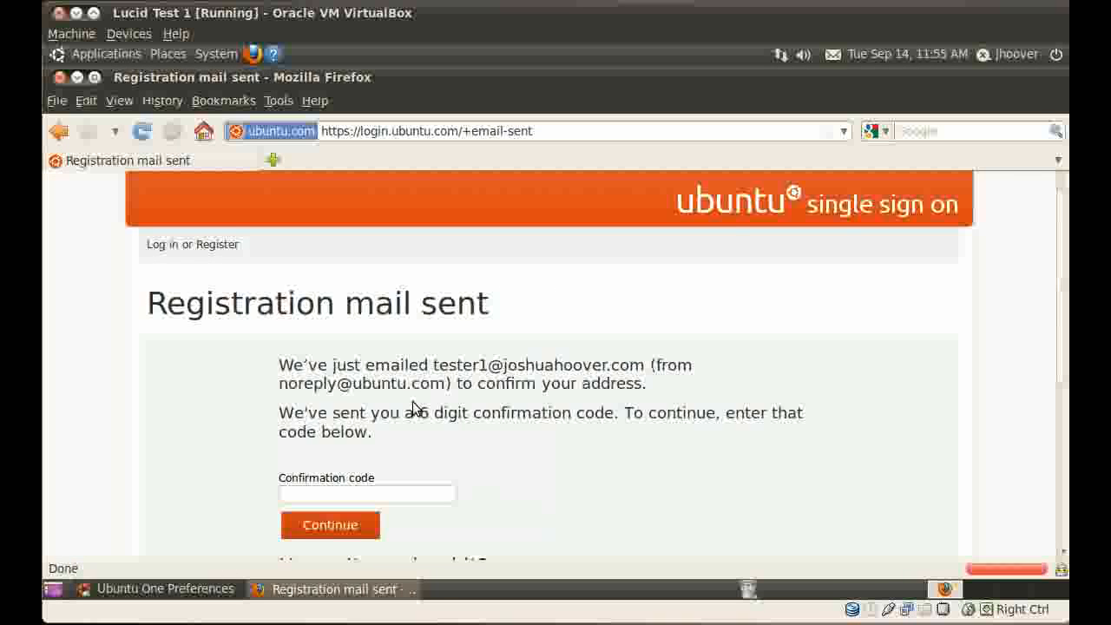
- Sign in to gmail.com in a new tab and view the 'Finish your registration' email with the confirmation code
{"action": "left_click", "coordinate": [271, 160]}
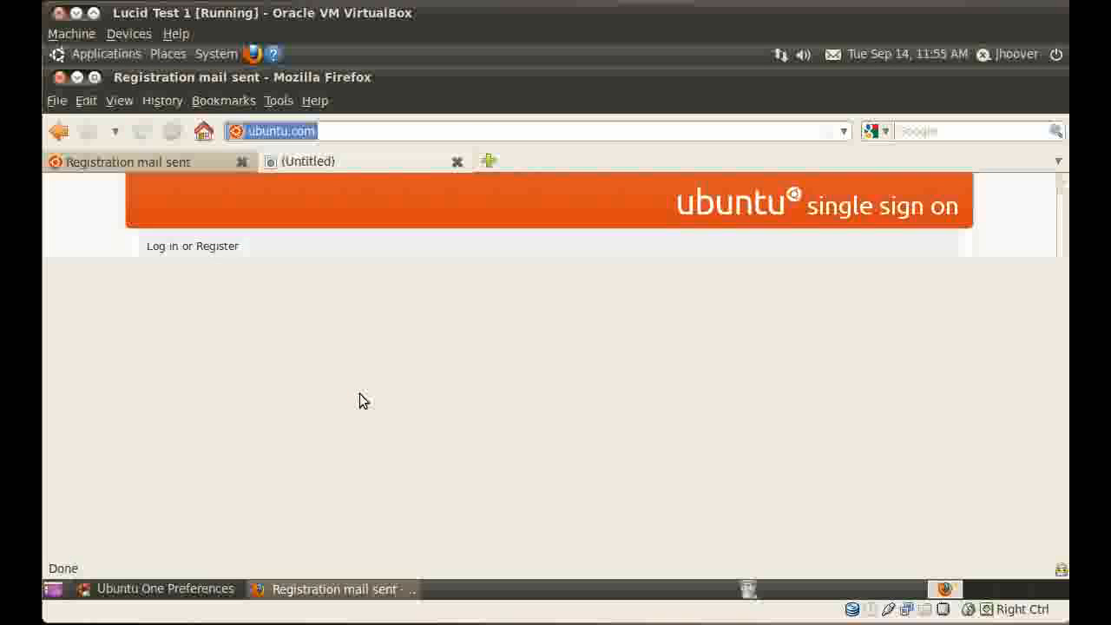
{"action": "type", "text": "gmail.com"}
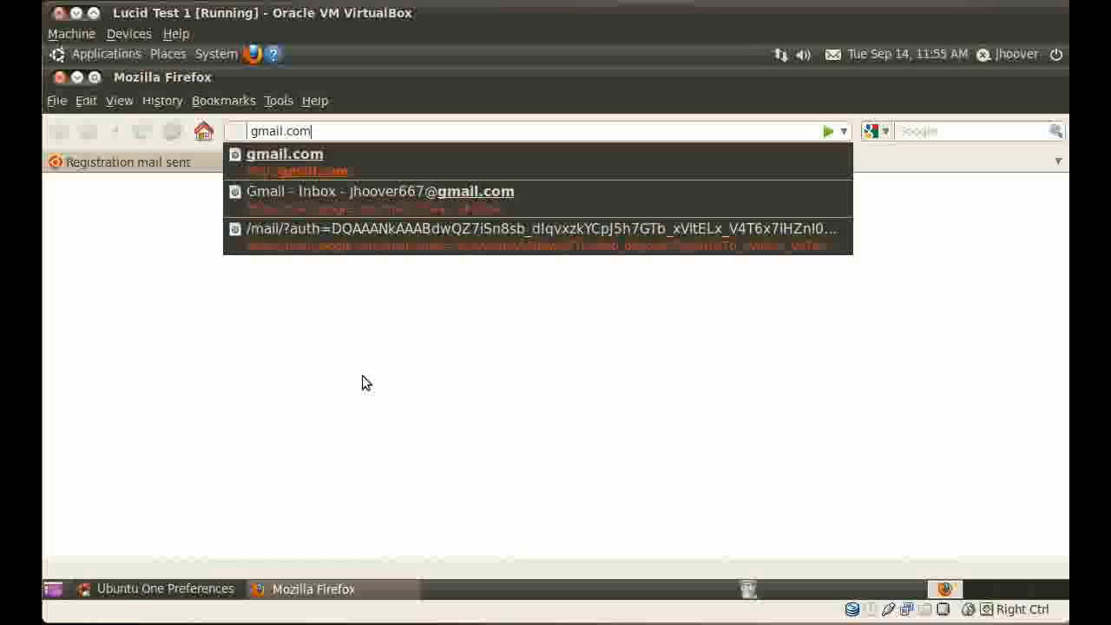
{"action": "left_click", "coordinate": [285, 153]}
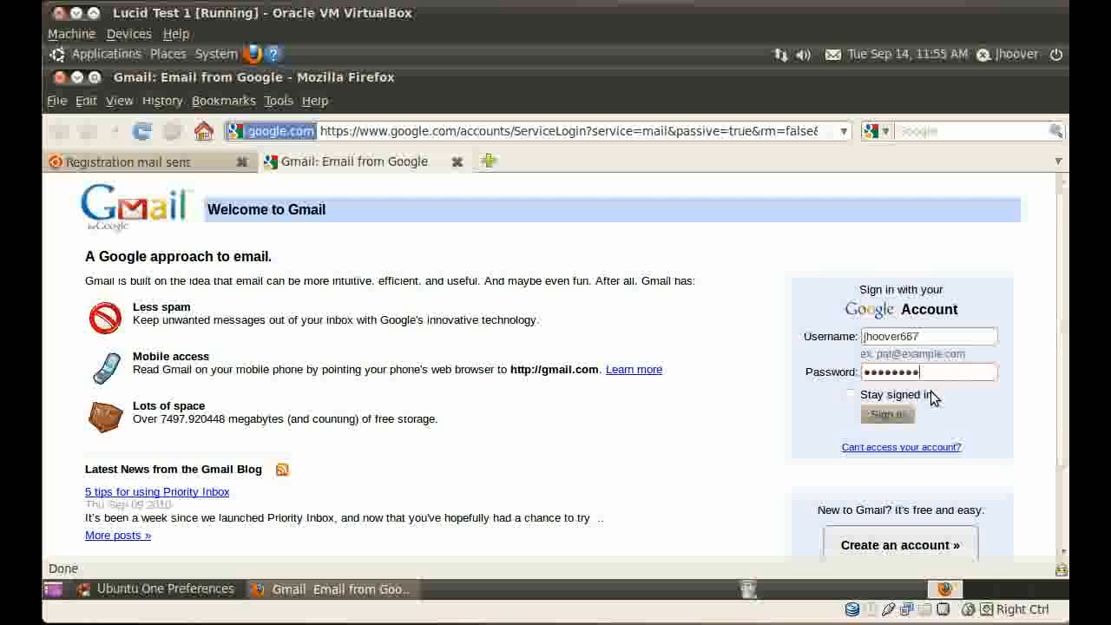
{"action": "left_click", "coordinate": [887, 414]}
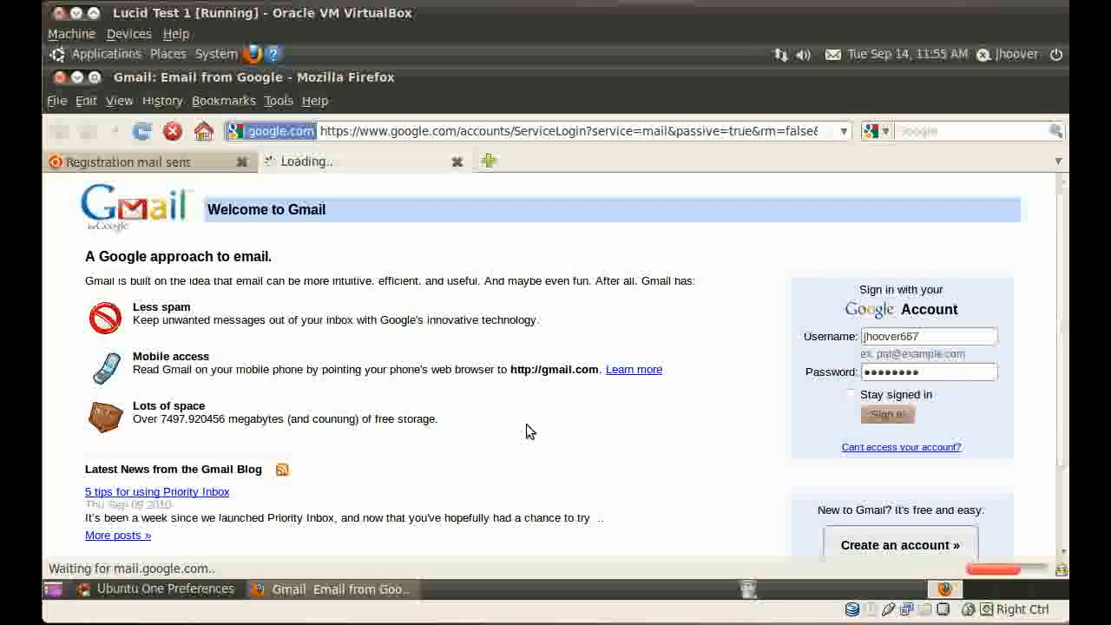
{"action": "left_click", "coordinate": [888, 414]}
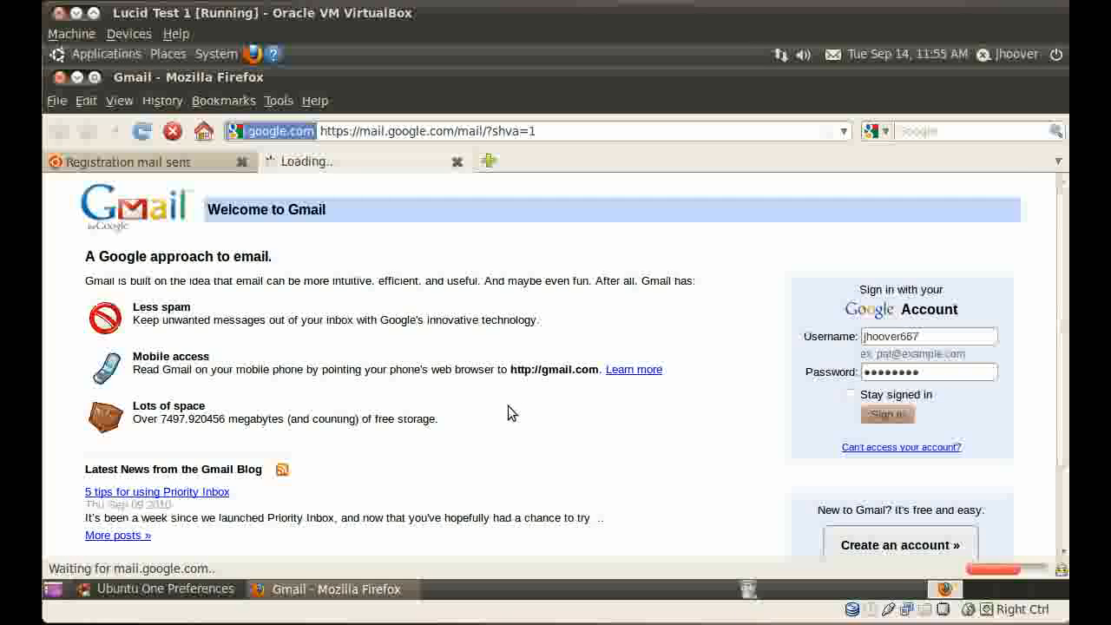
{"action": "left_click", "coordinate": [887, 413]}
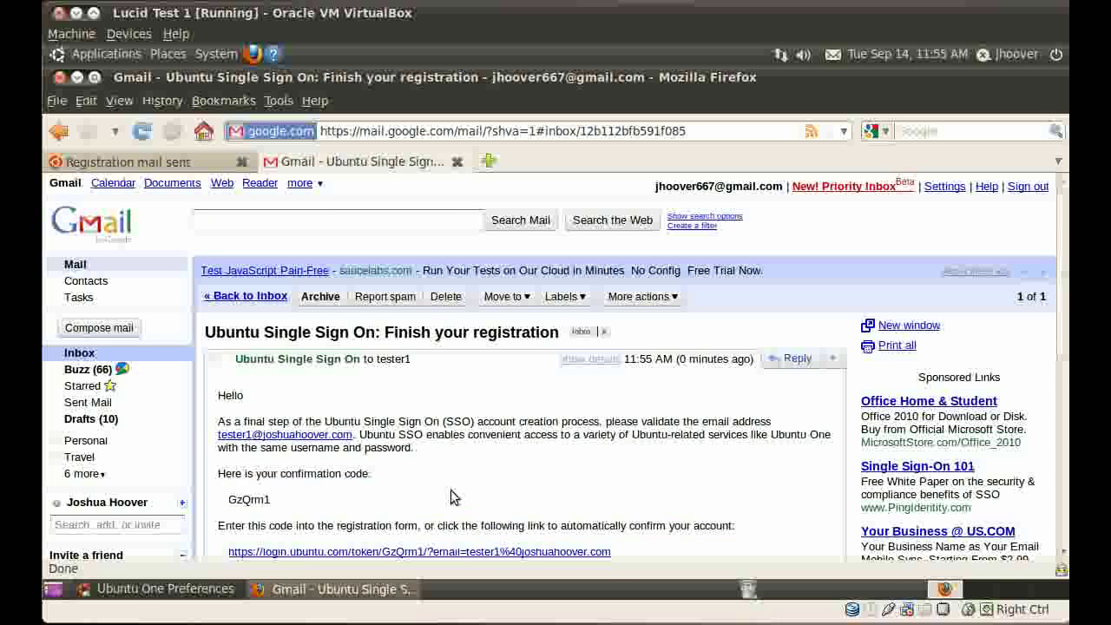
- Confirm via the email link, register with full name 'Jo' and matching passwords, declining Firefox's password save
{"action": "left_click", "coordinate": [419, 552]}
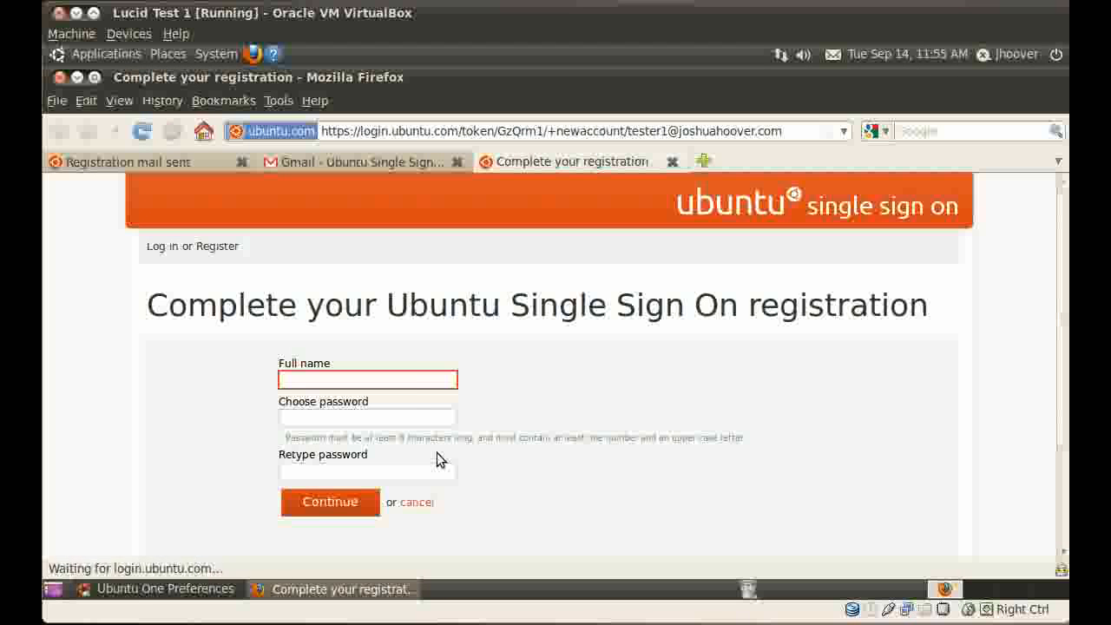
{"action": "left_click", "coordinate": [368, 378]}
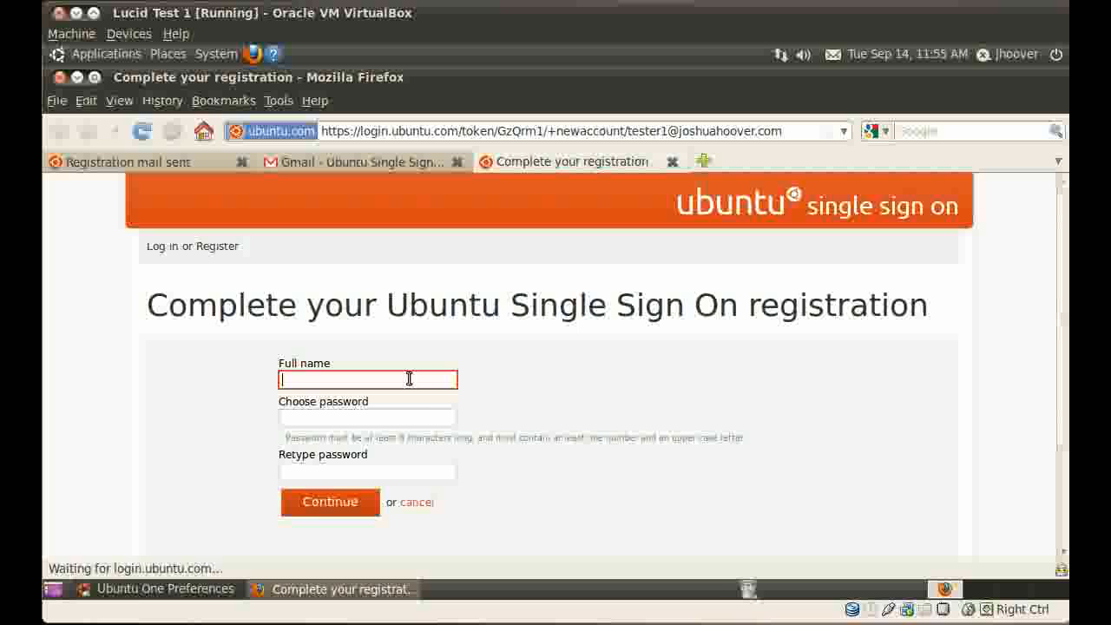
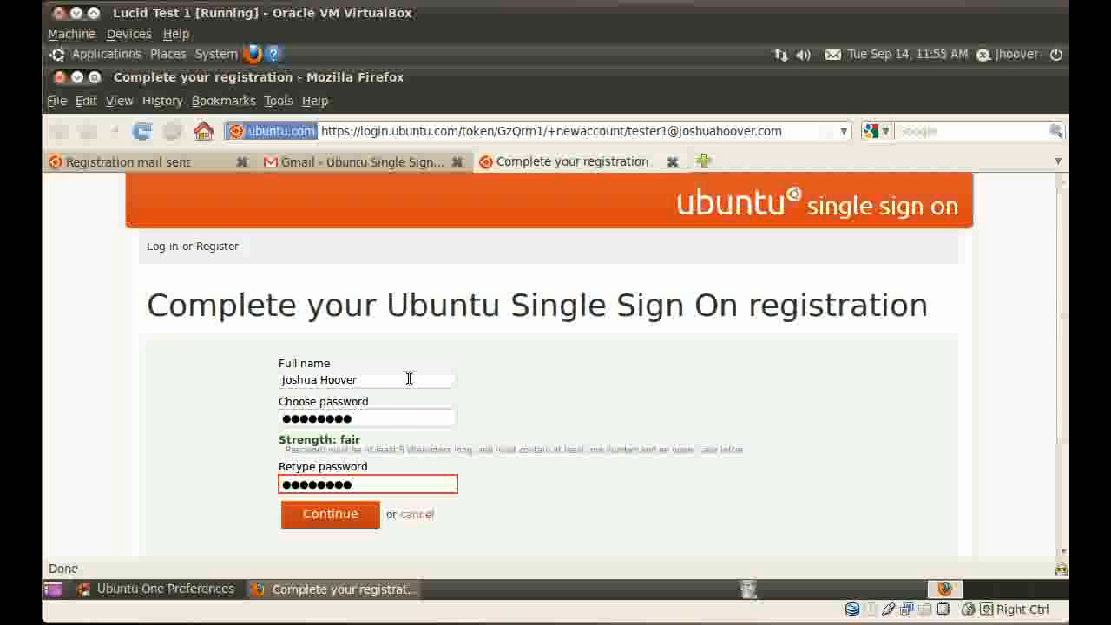
{"action": "left_click", "coordinate": [330, 514]}
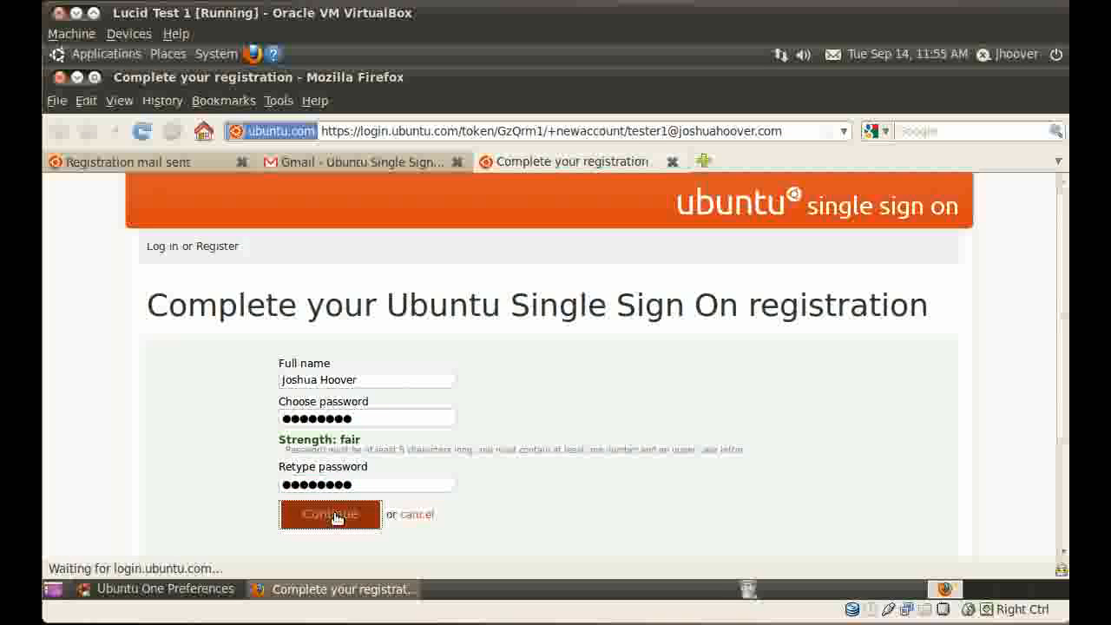
{"action": "left_click", "coordinate": [330, 514]}
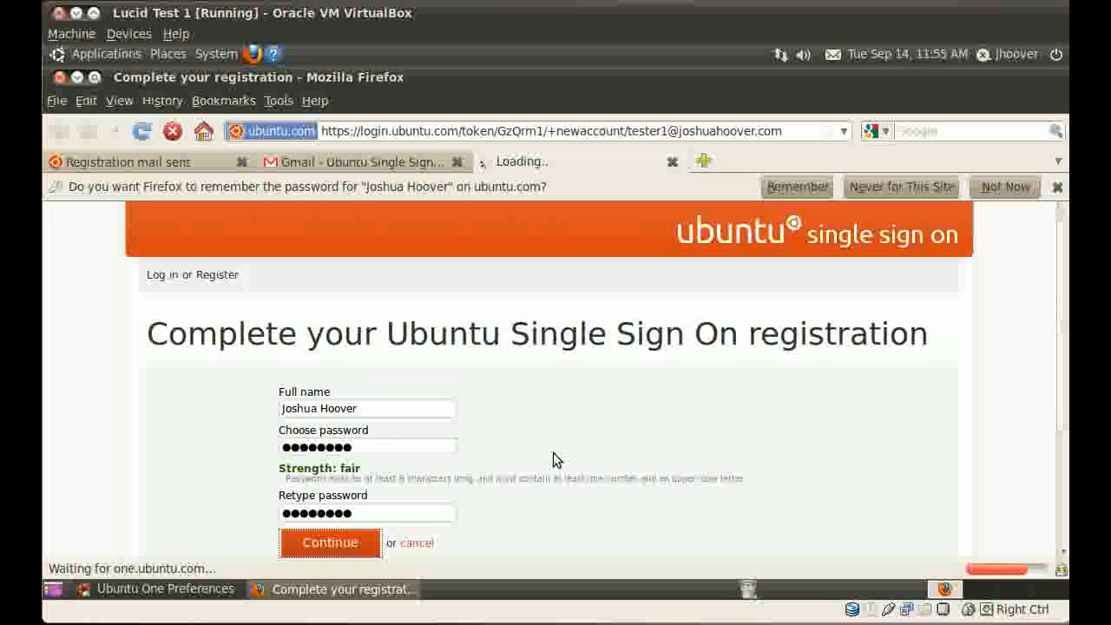
{"action": "left_click", "coordinate": [330, 541]}
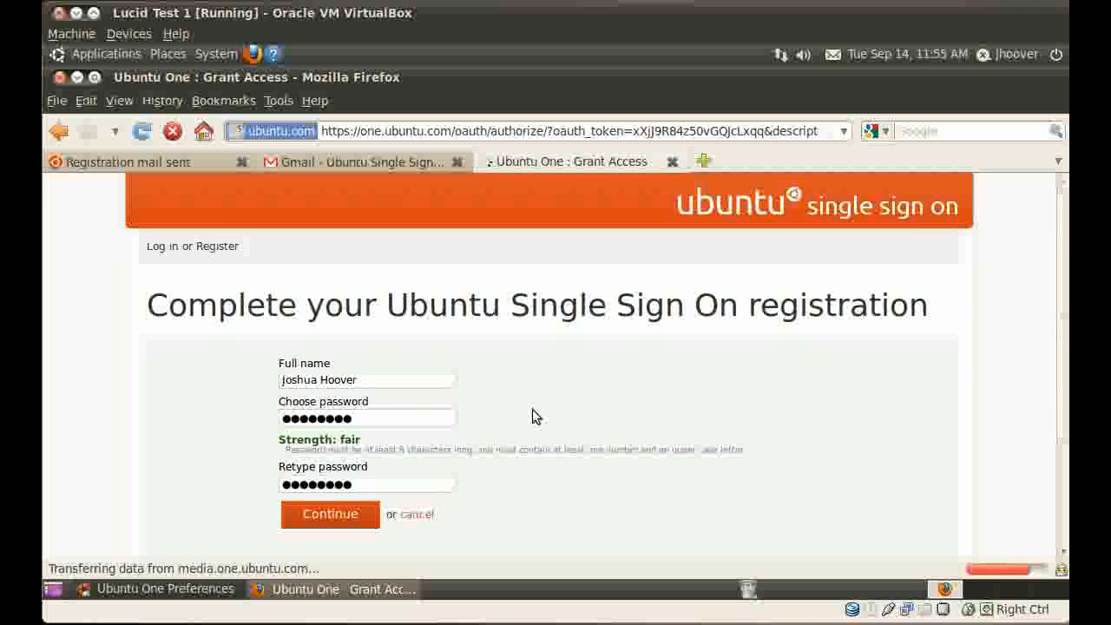
- Subscribe and add this computer, landing on the dashboard showing 0 bytes, 0 contacts and 0 notes
{"action": "left_click", "coordinate": [330, 514]}
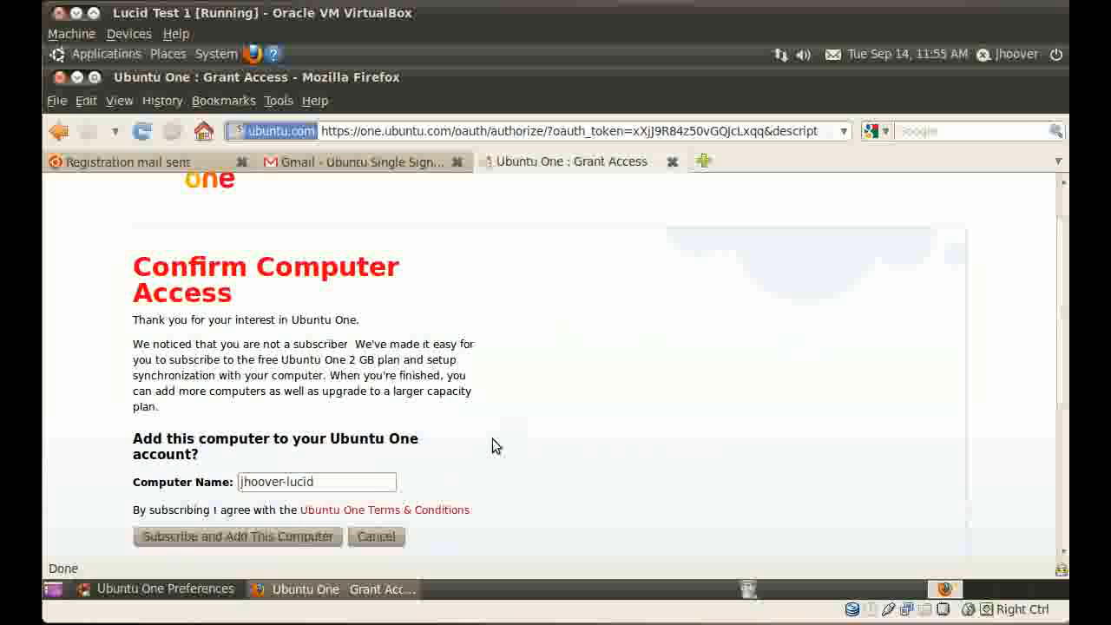
{"action": "left_click", "coordinate": [237, 535]}
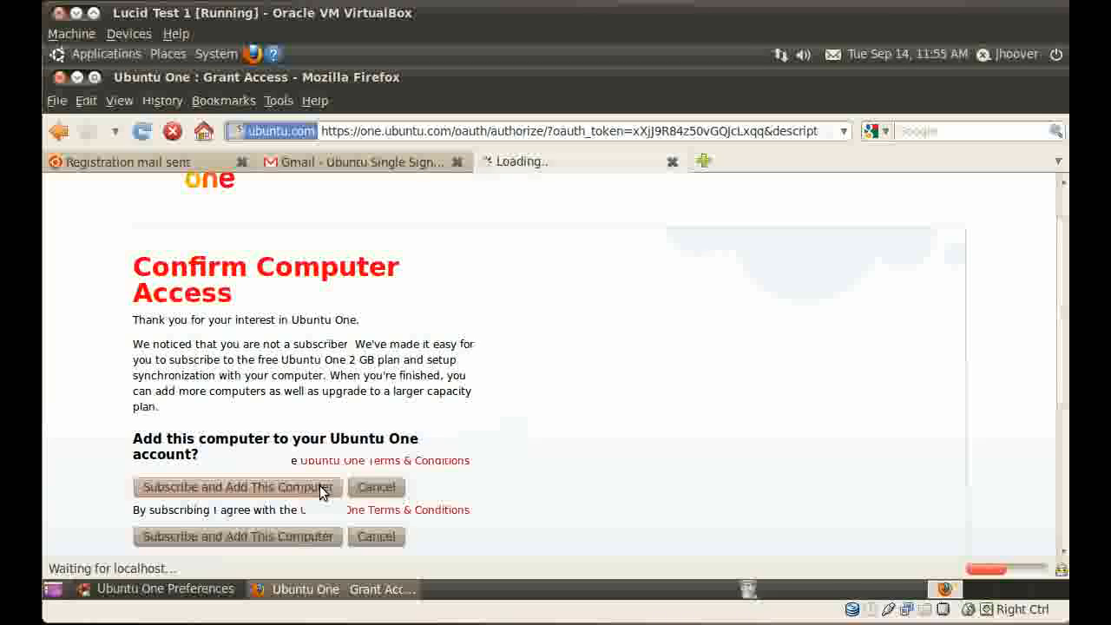
{"action": "left_click", "coordinate": [236, 486]}
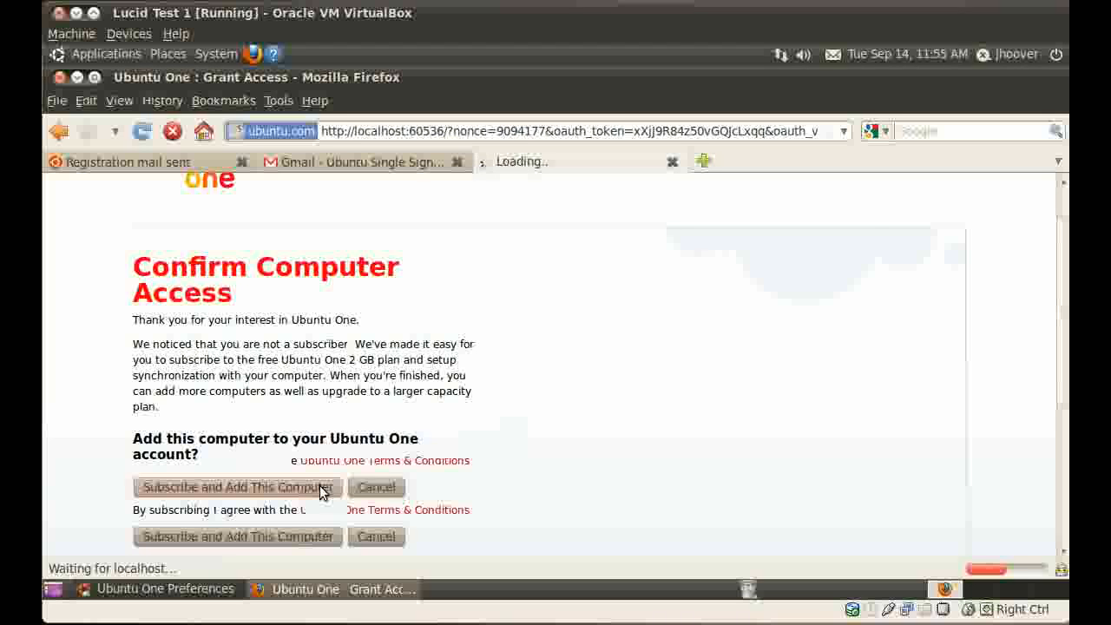
{"action": "left_click", "coordinate": [236, 486]}
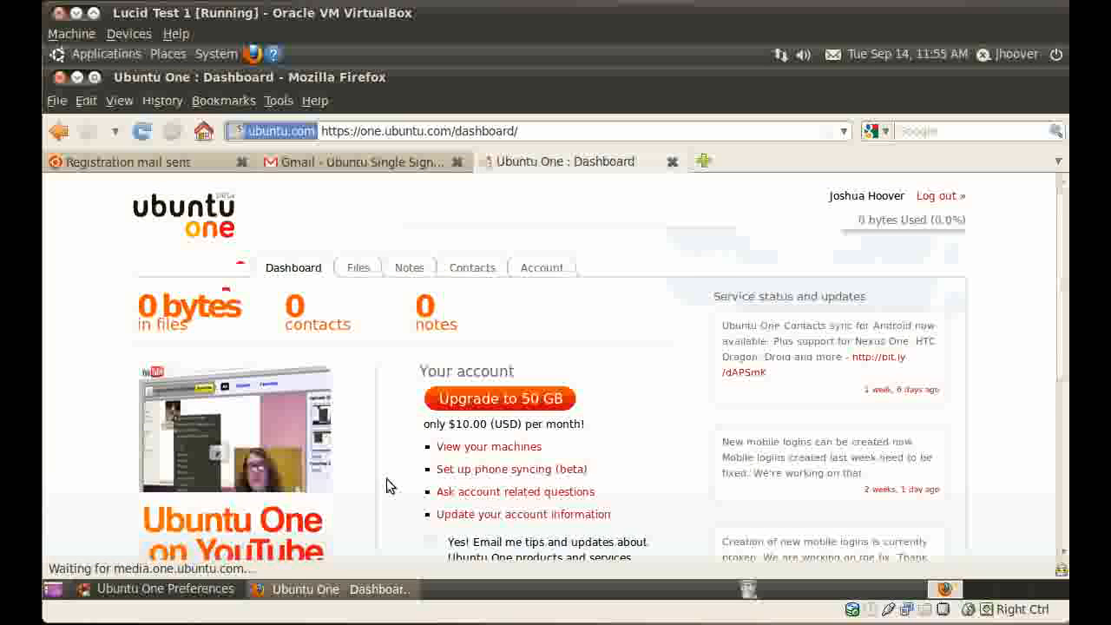
{"action": "mouse_move", "coordinate": [208, 589]}
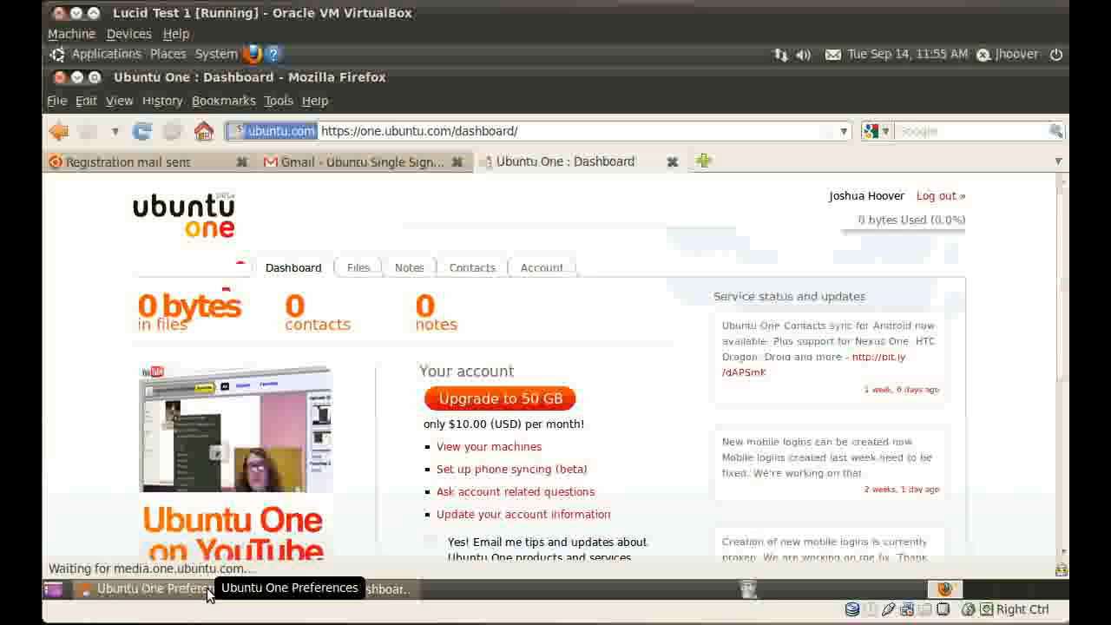
{"action": "left_click", "coordinate": [153, 588]}
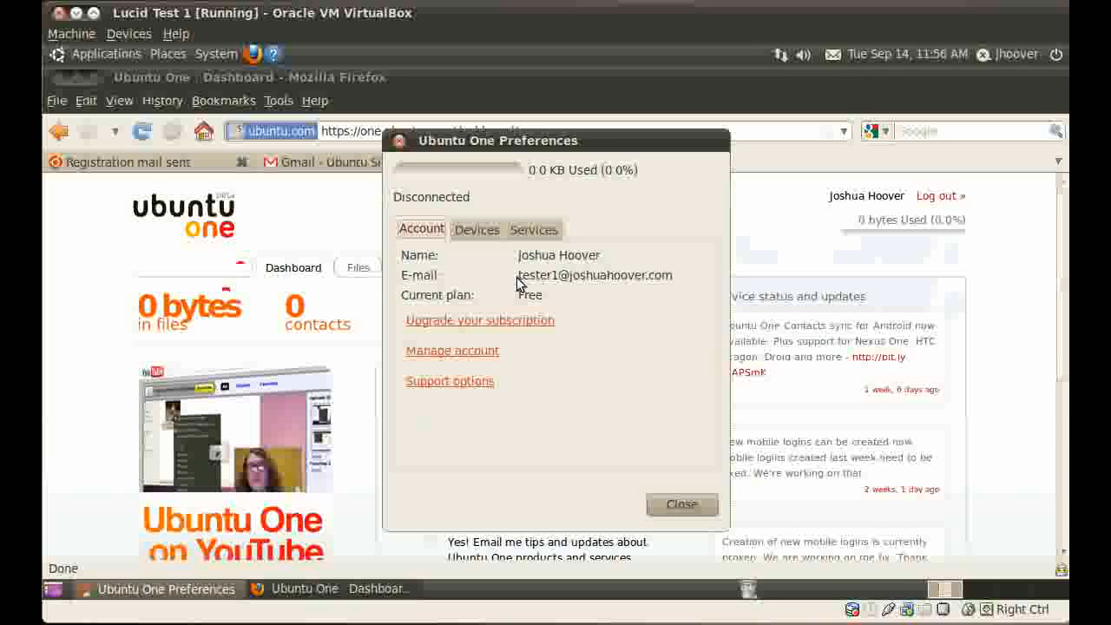
{"action": "left_click", "coordinate": [476, 229]}
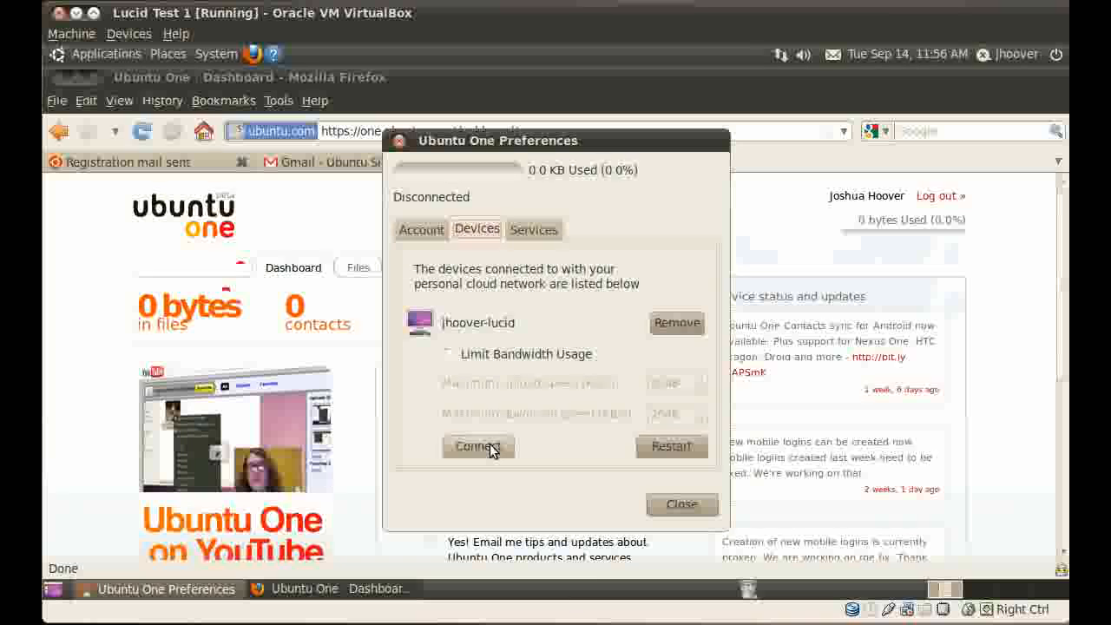
{"action": "left_click", "coordinate": [476, 446]}
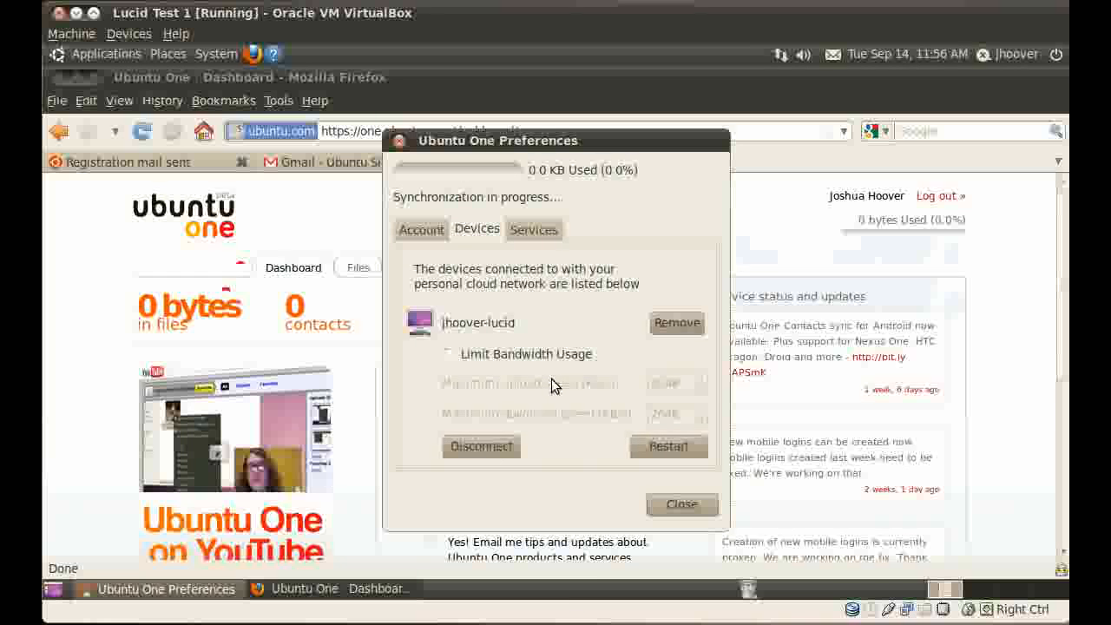
{"action": "mouse_move", "coordinate": [569, 271]}
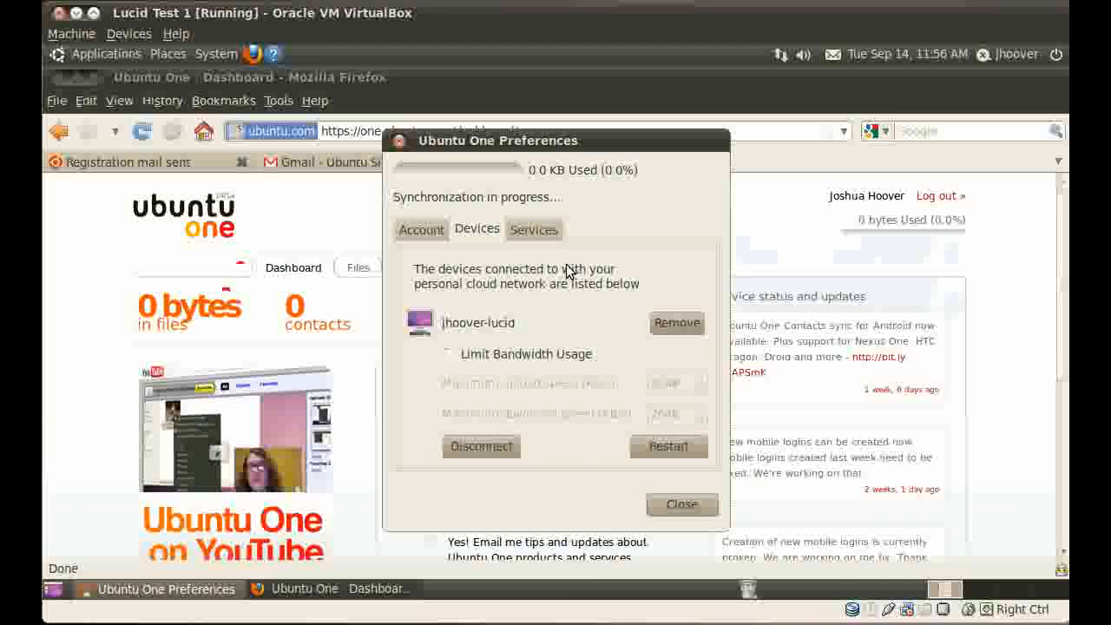